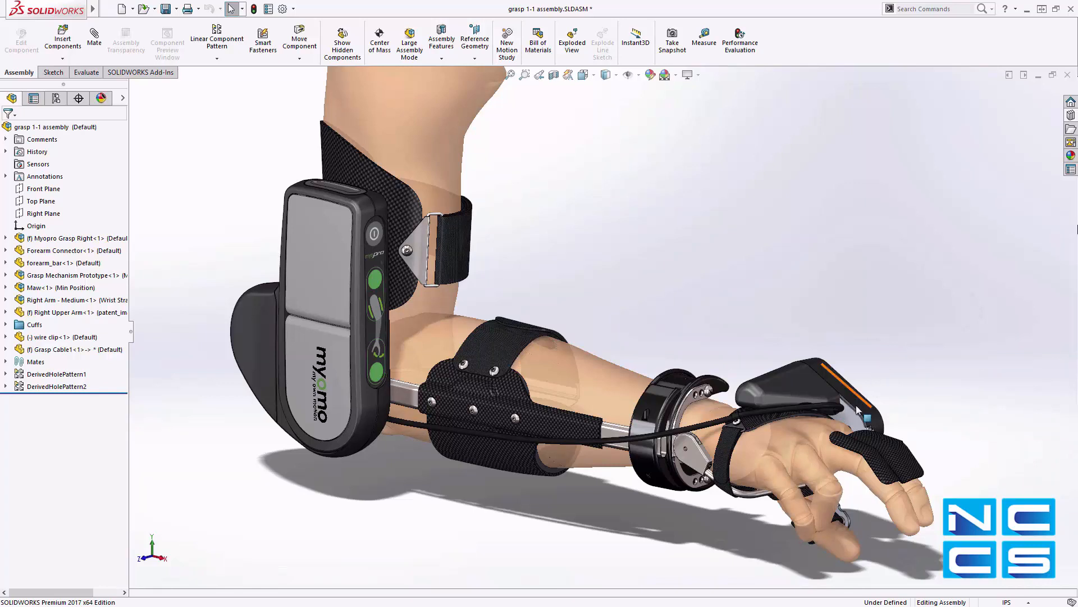
Open the Frame component from the assembly as its own part for editing.
left_click(811, 399)
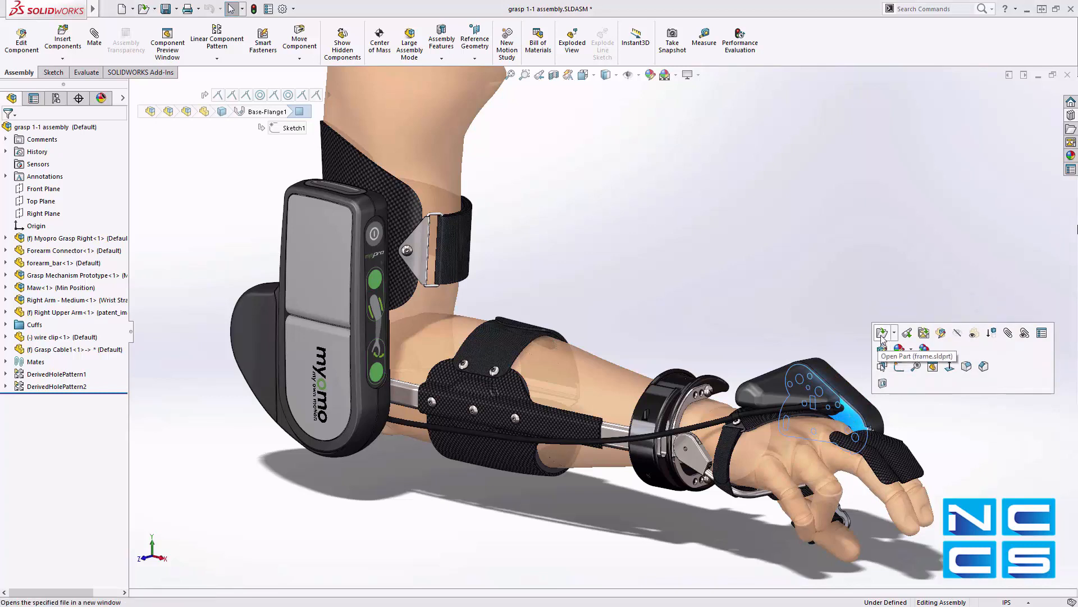
left_click(882, 333)
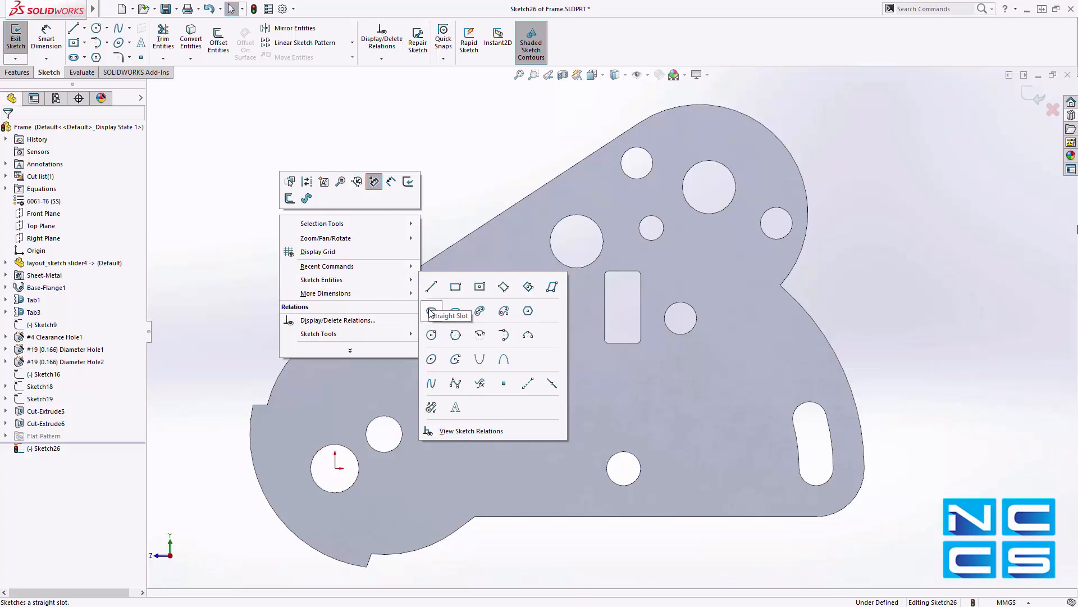
Sketch a vertical straight slot left of the plate and add a circle at its lower end.
left_click(431, 311)
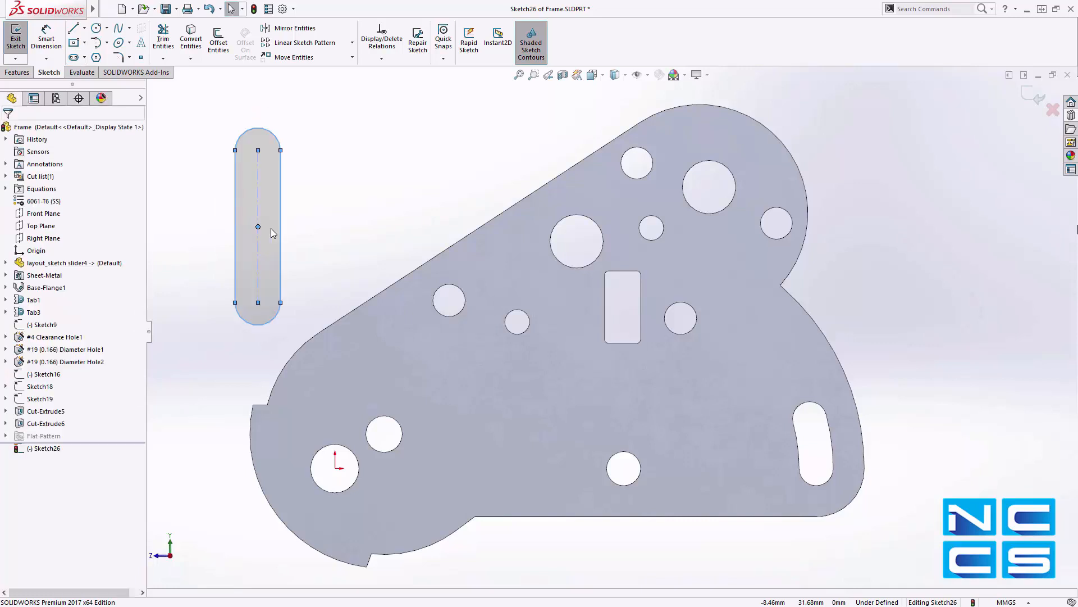
left_click(94, 27)
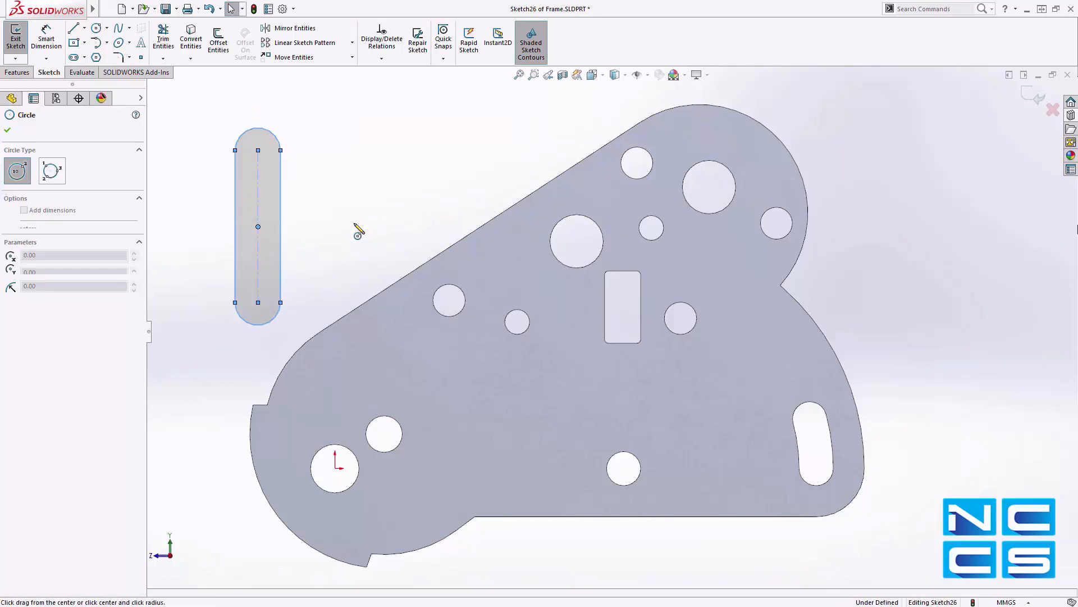
left_click(259, 302)
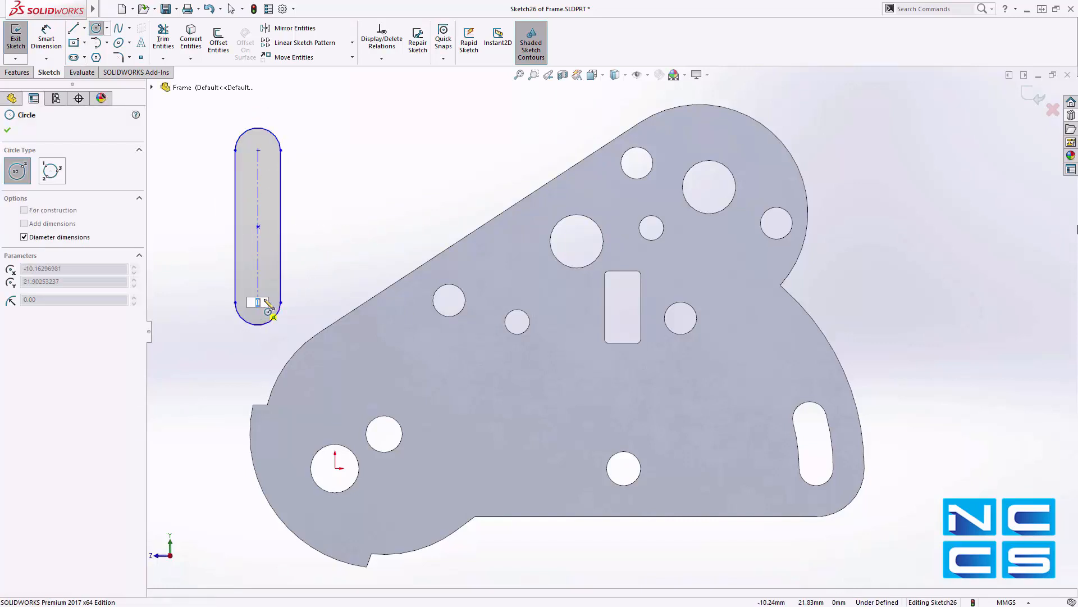
left_click(257, 302)
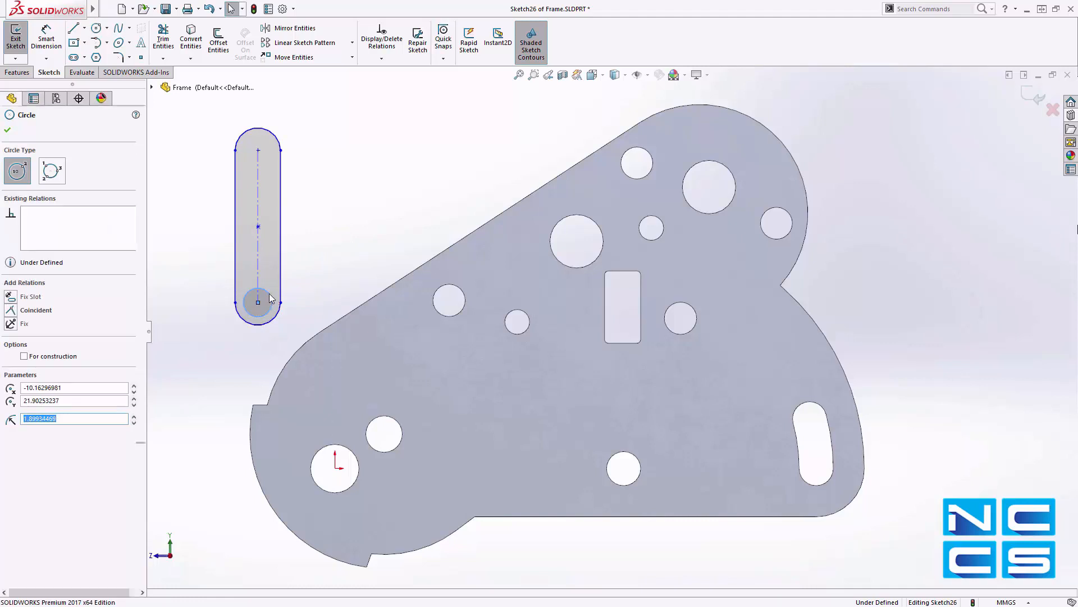
left_click(8, 115)
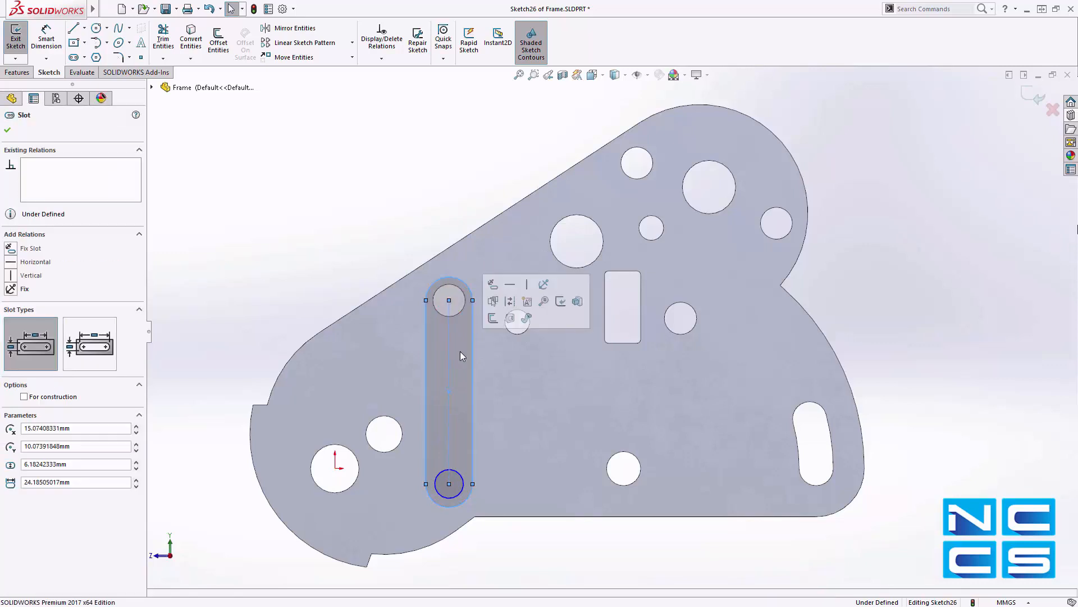
mouse_move(493, 318)
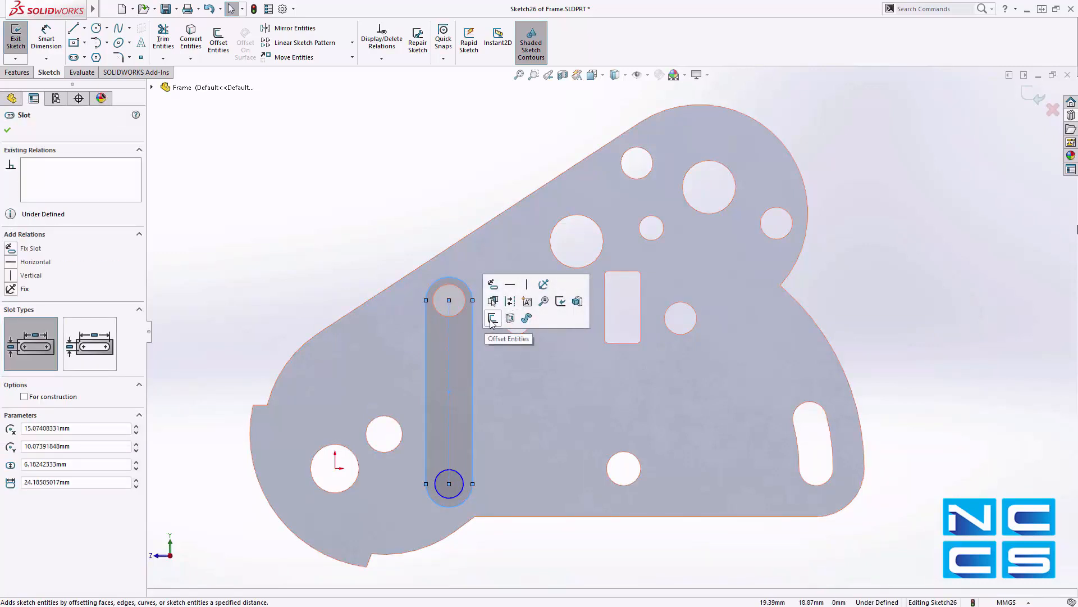
Preview an offset outline around the slot sketch using Offset Entities.
left_click(492, 317)
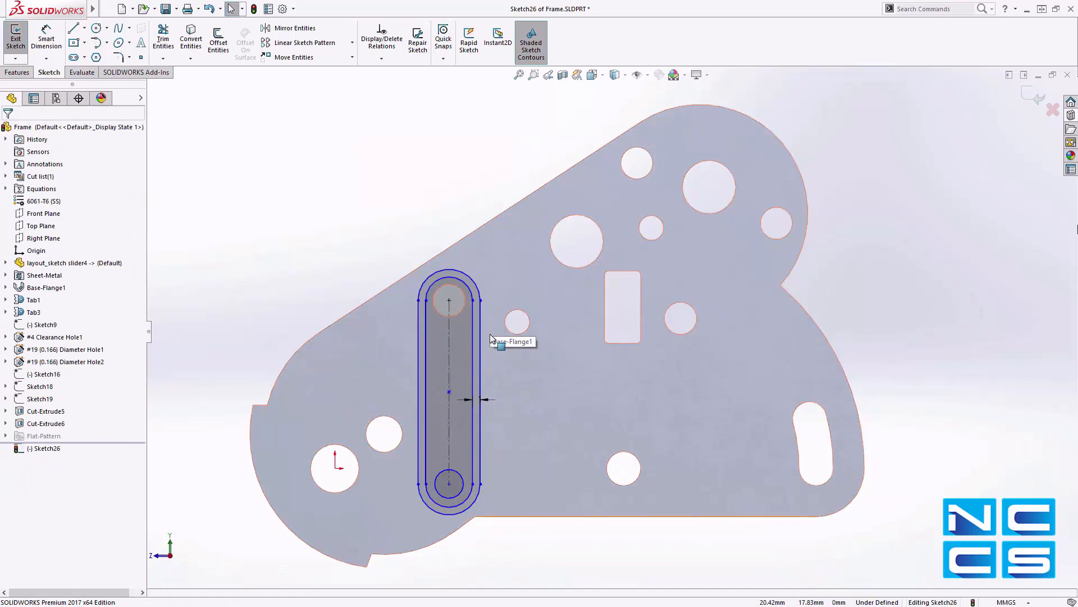
Accept the offset and cut the band and end-circle regions Blind 1.00 mm into the plate.
left_click(448, 379)
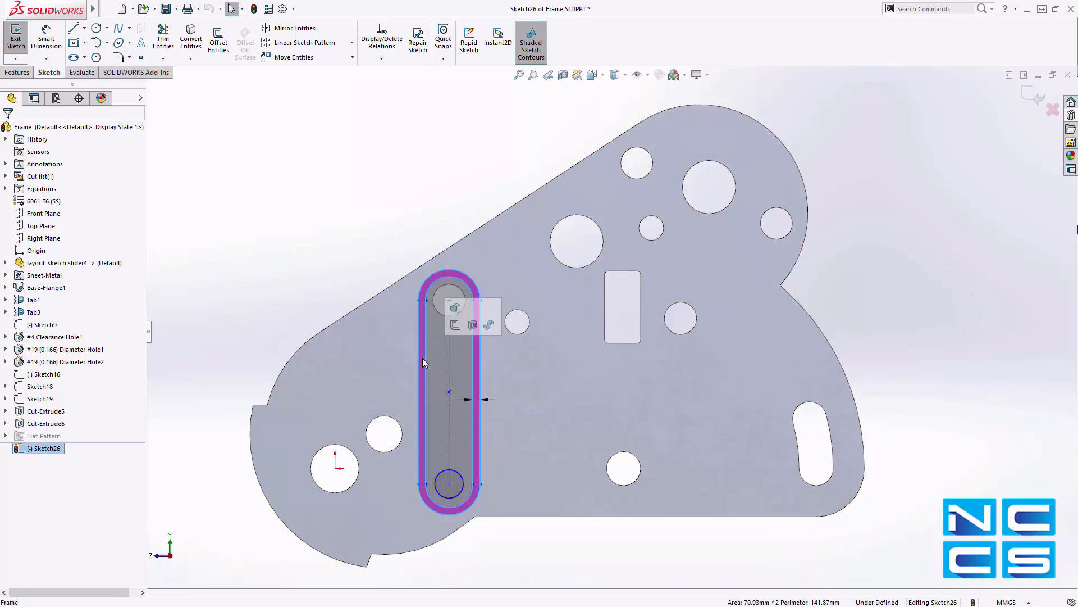
left_click(449, 483)
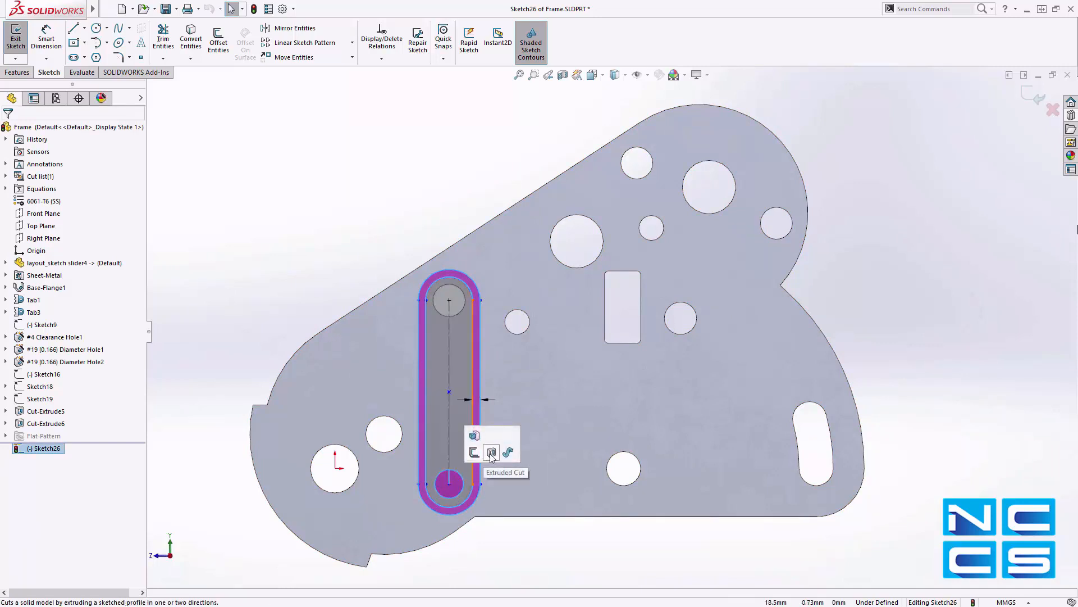
left_click(492, 453)
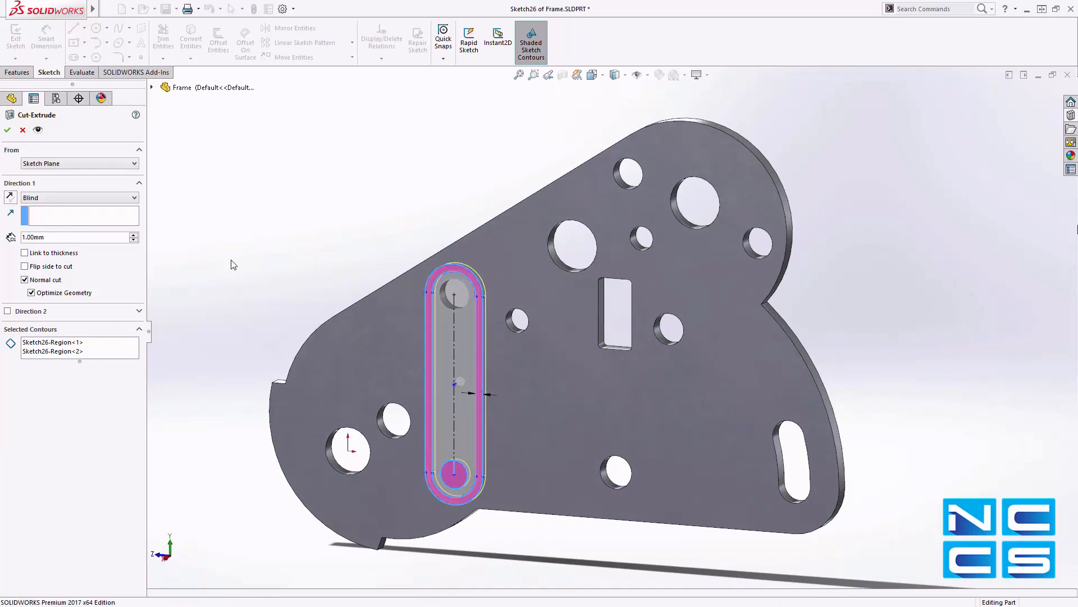
left_click(8, 130)
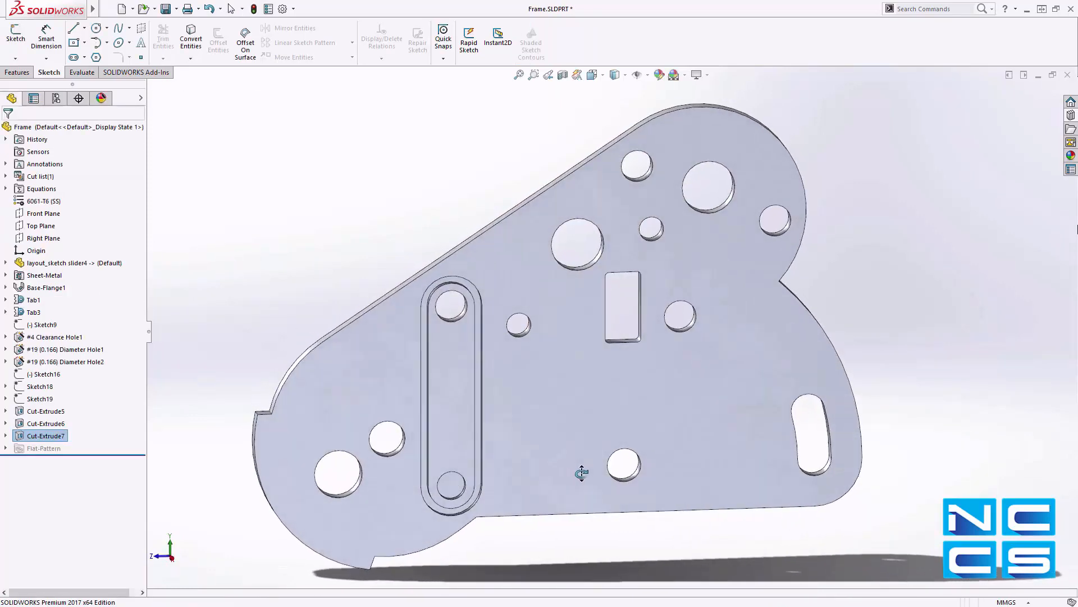